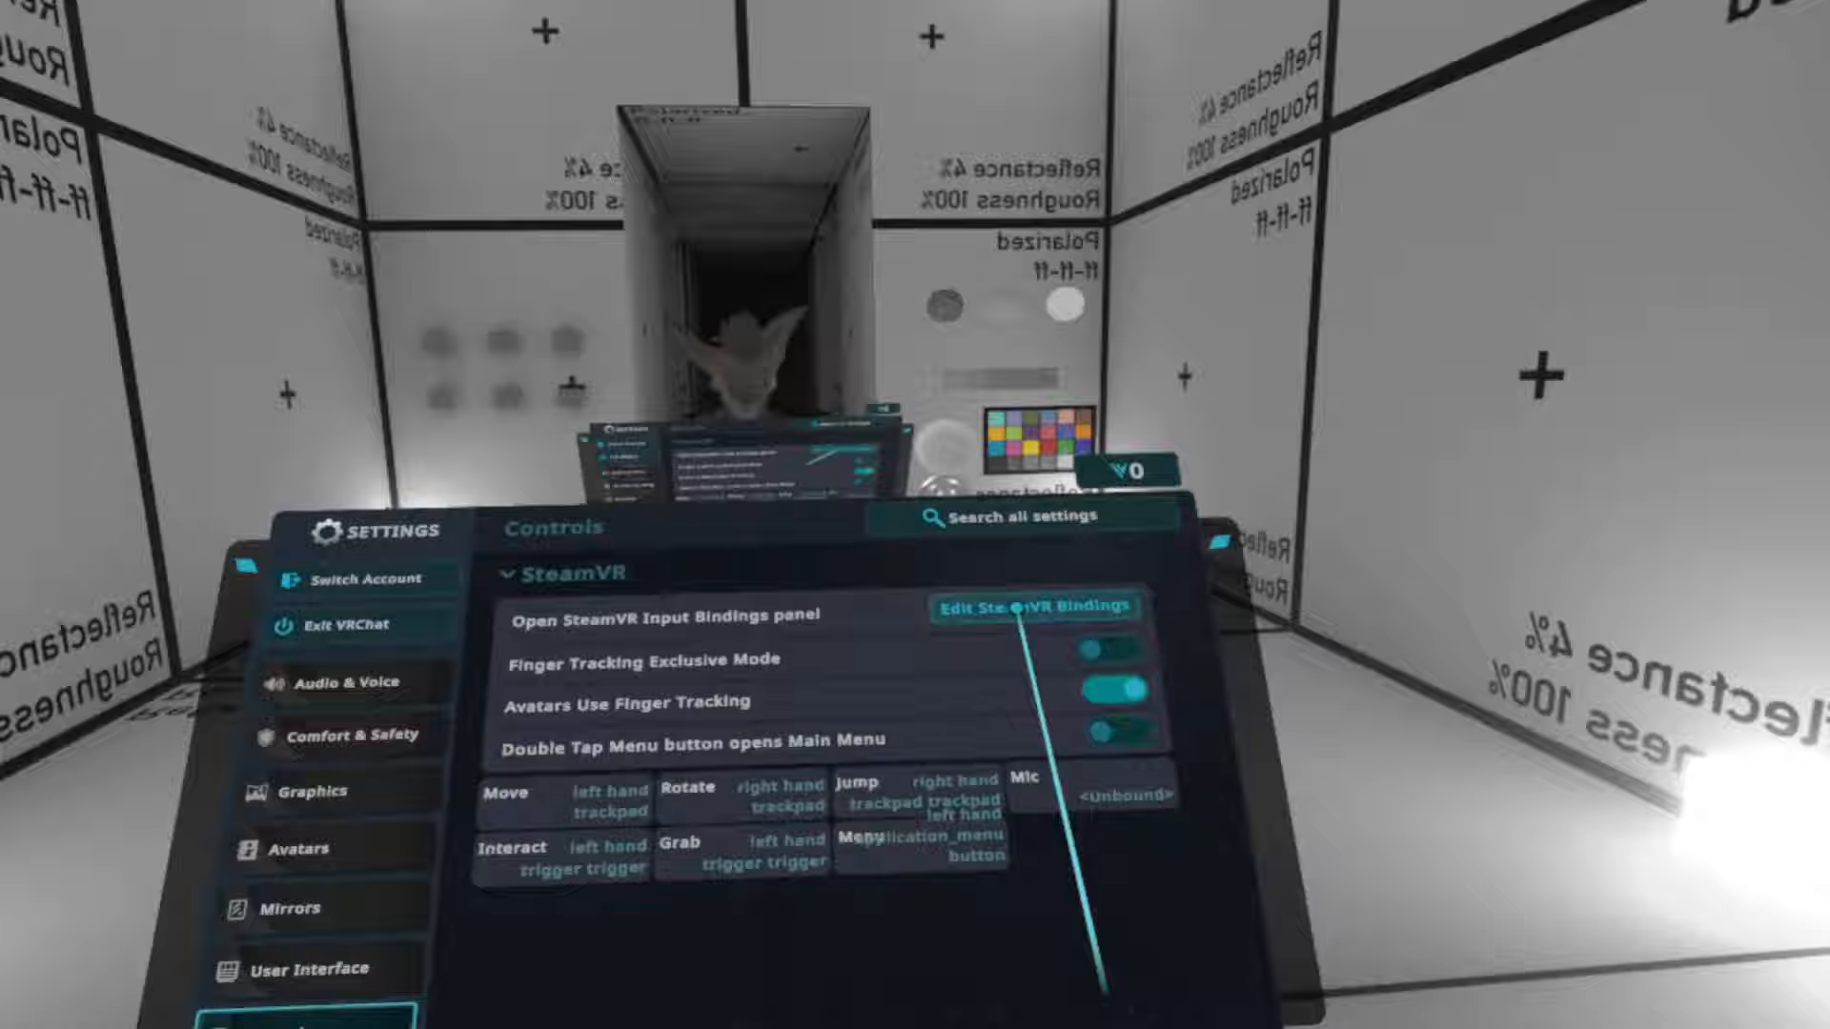
click(1031, 606)
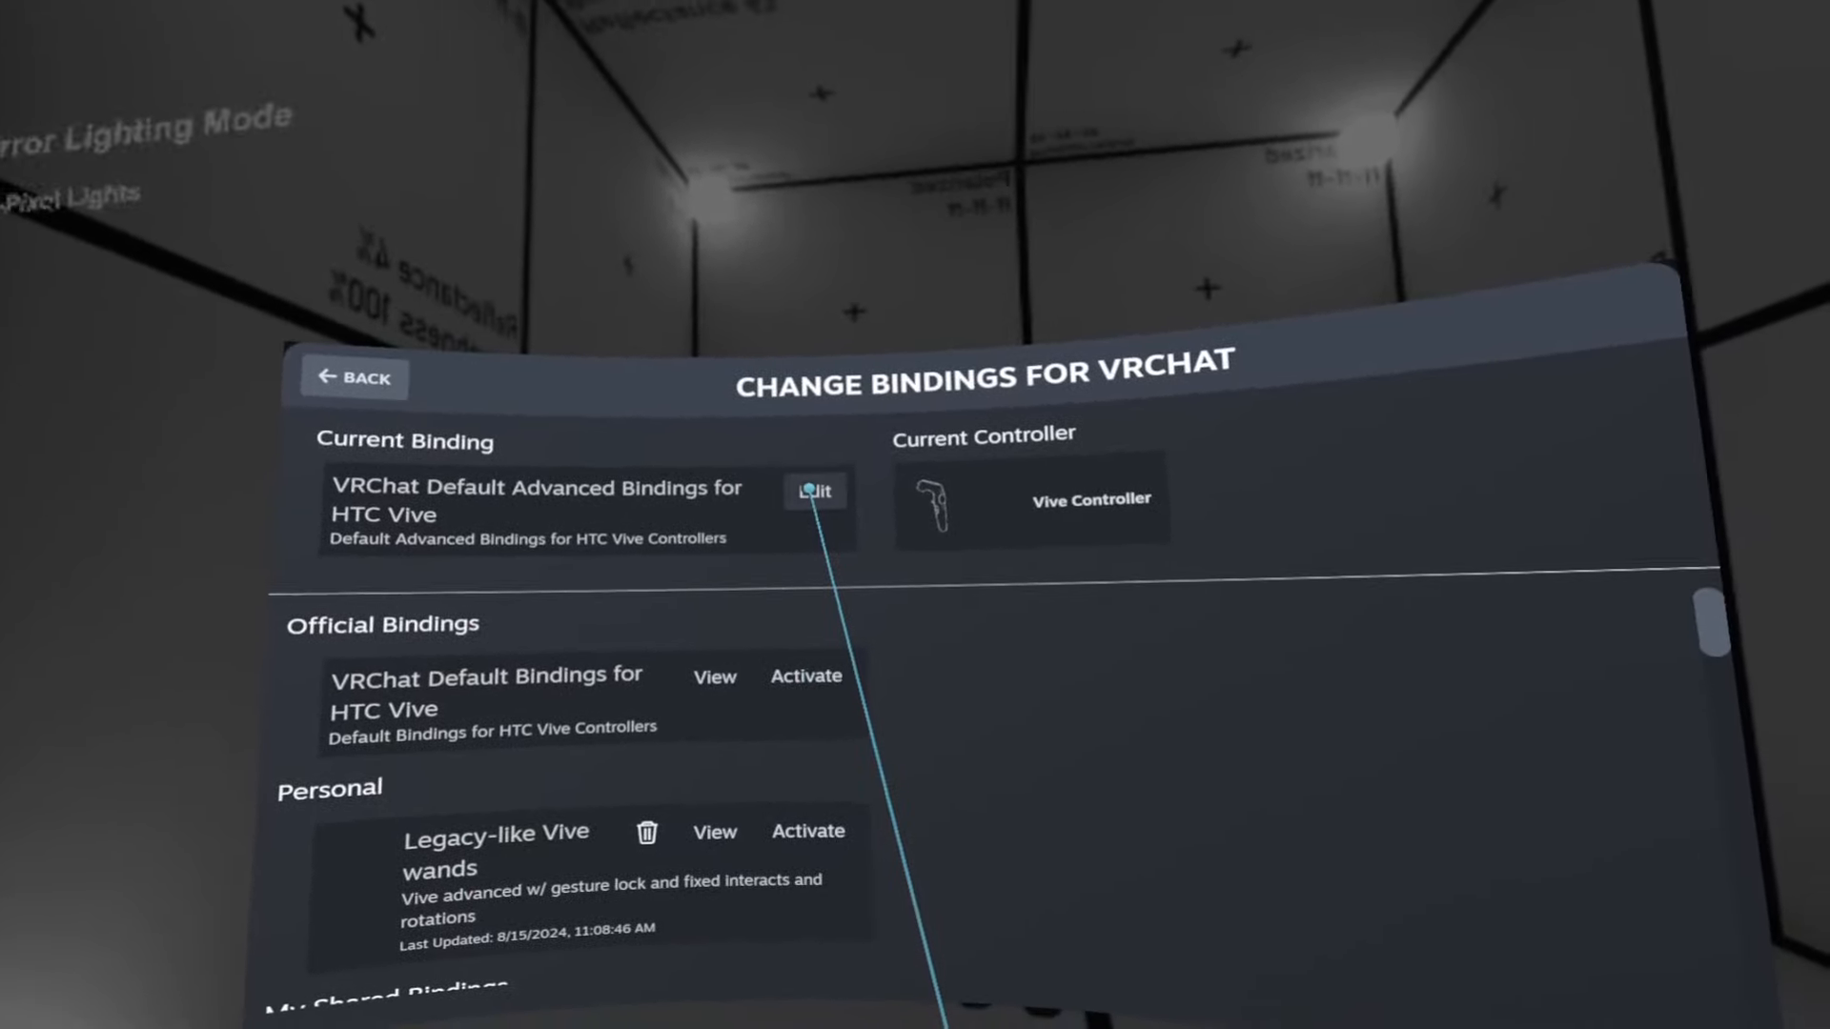
Begin editing the current VRChat advanced HTC Vive binding.
click(814, 490)
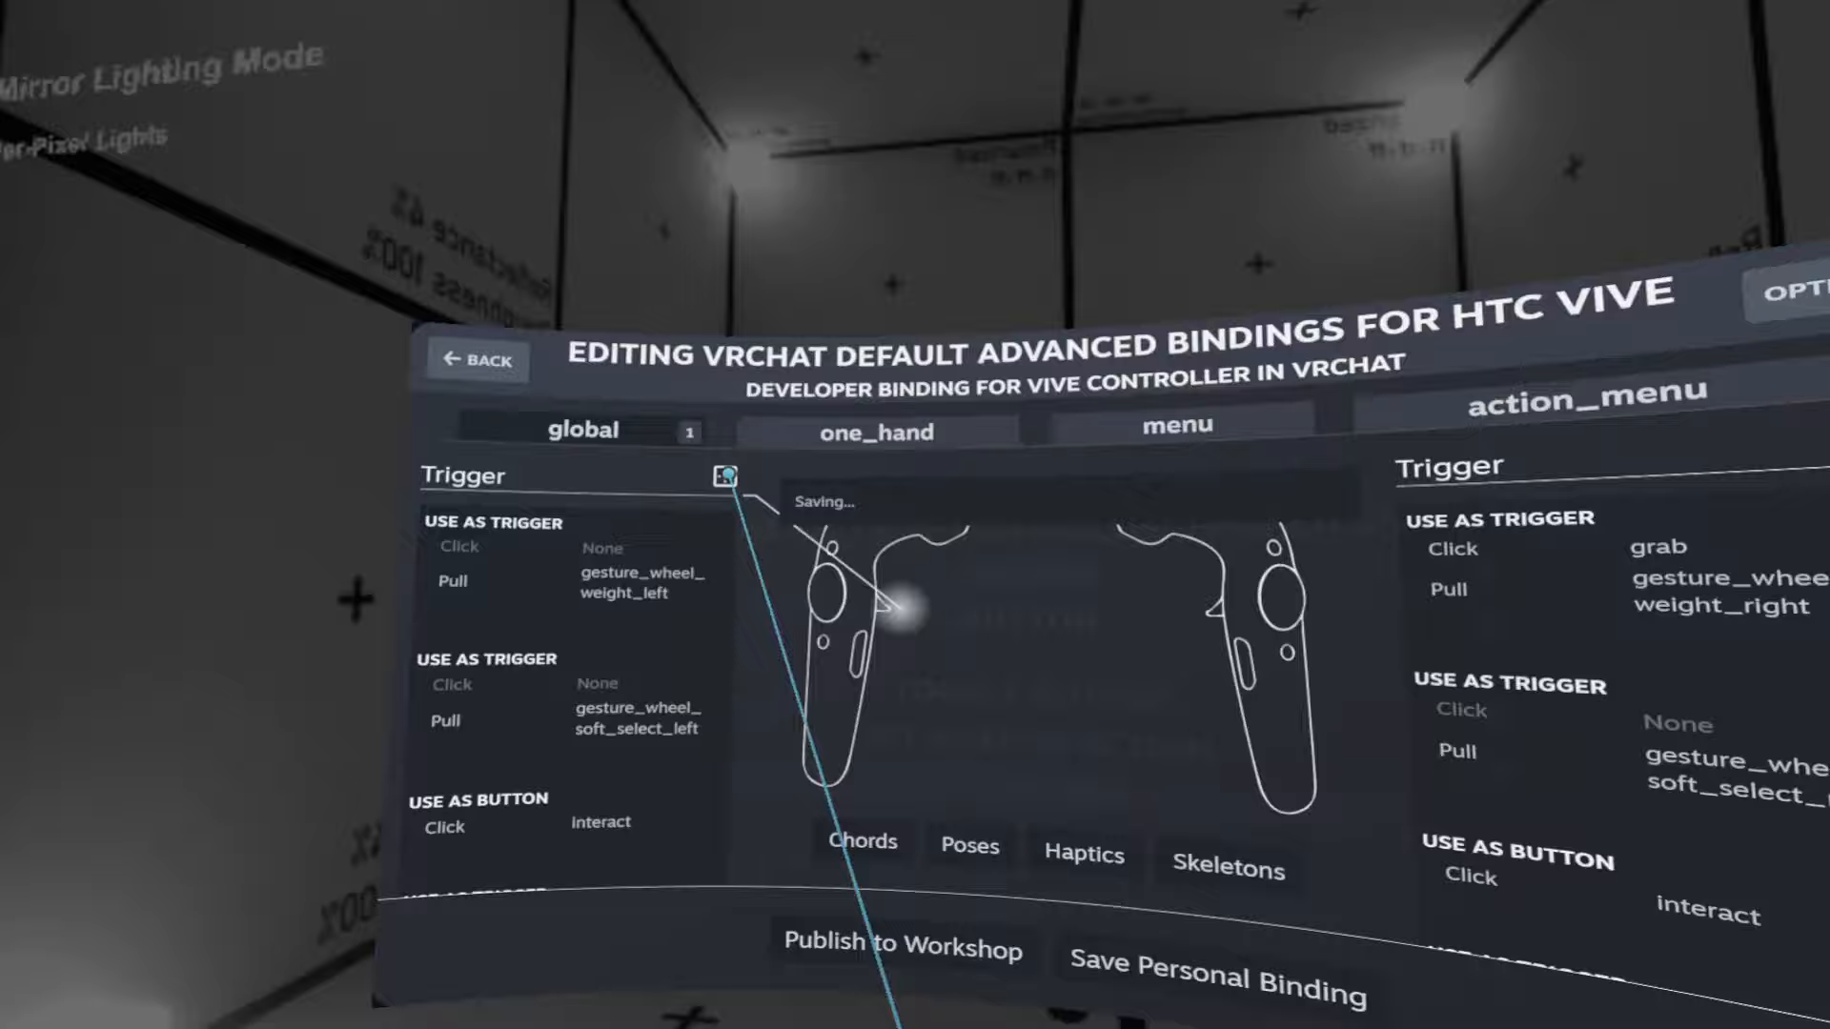
Edit the left trigger's bindings to add a Button mode with click mapped to grab.
click(726, 479)
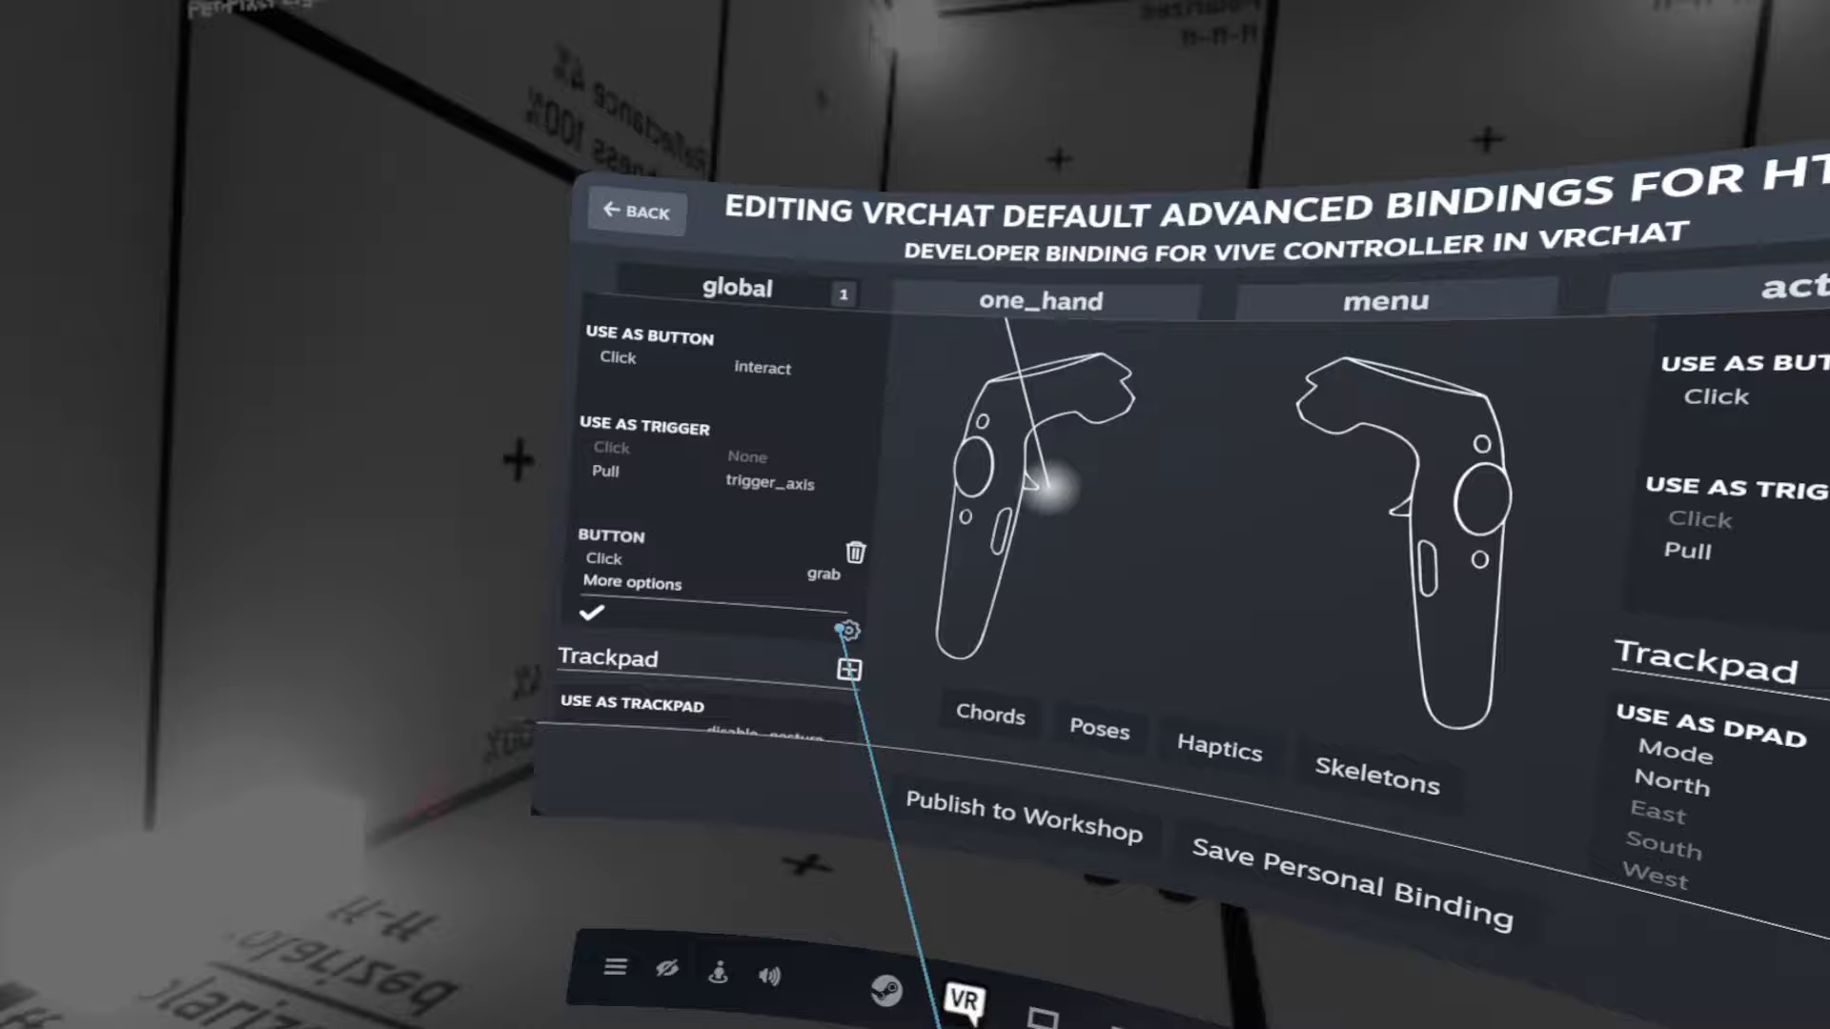
Bring up the extra options for the left trigger's grab button binding.
click(854, 630)
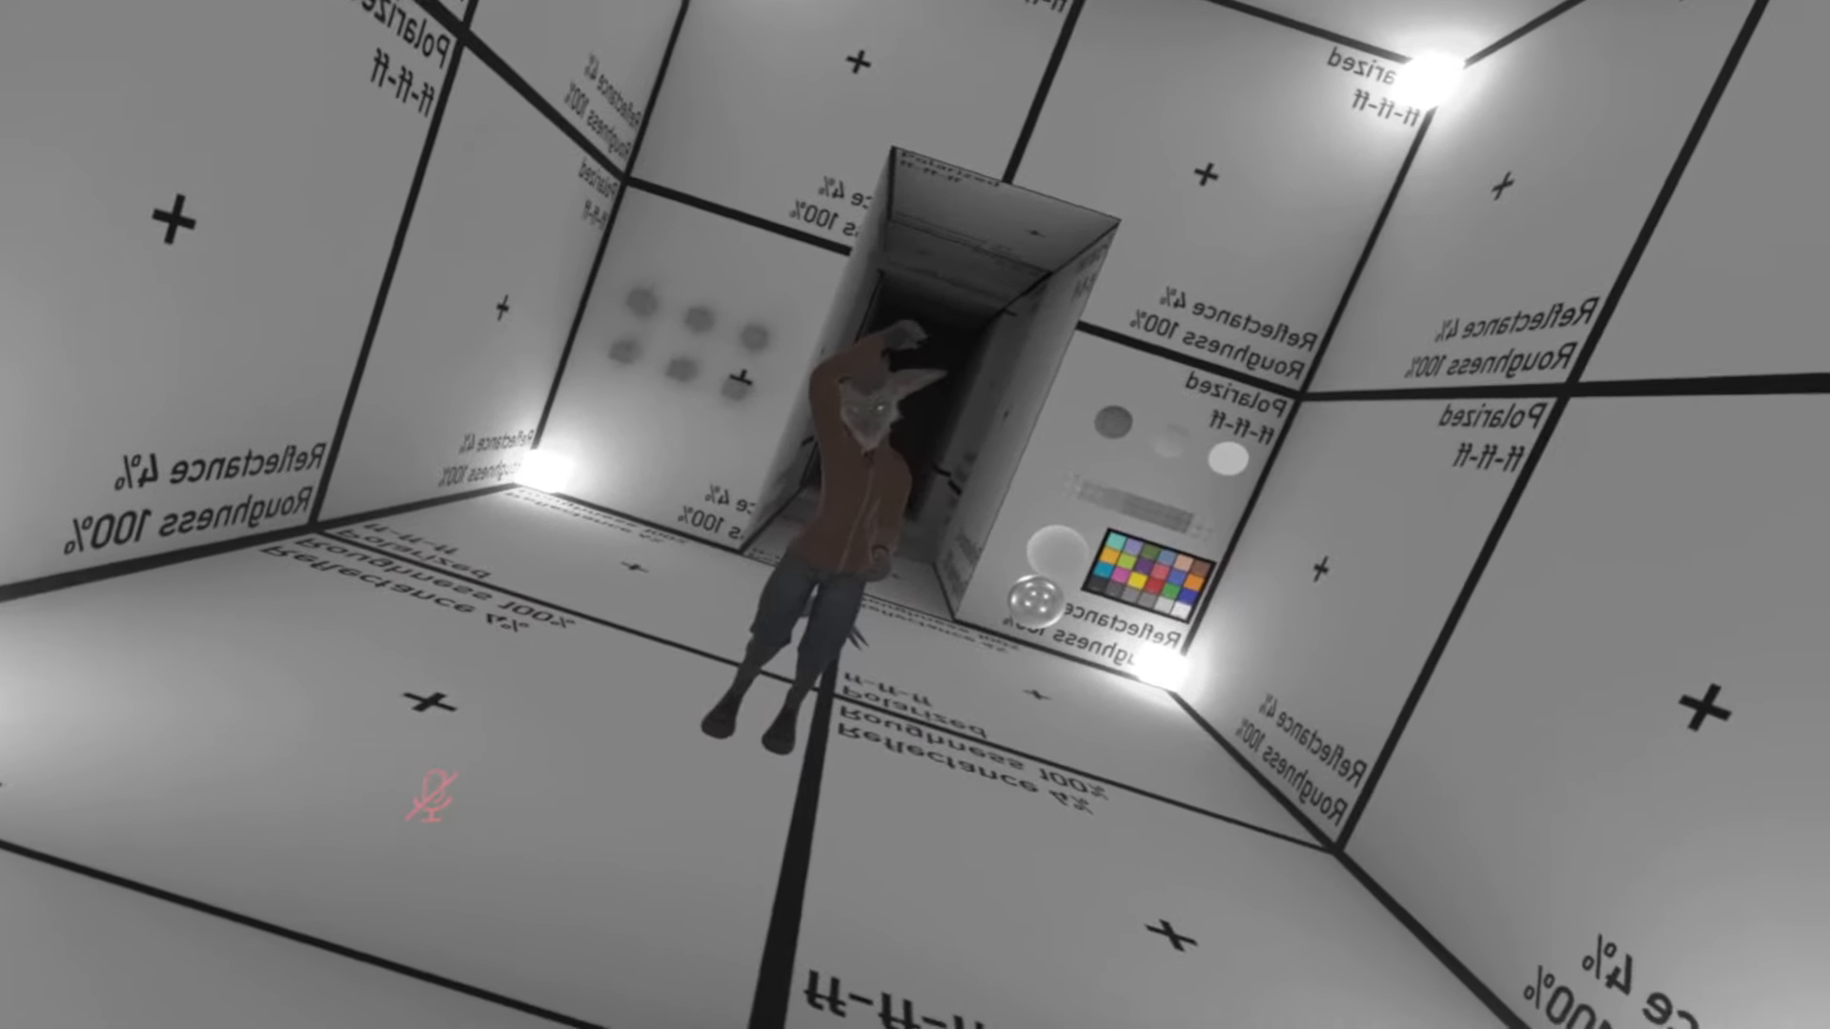
mouse_move(915, 515)
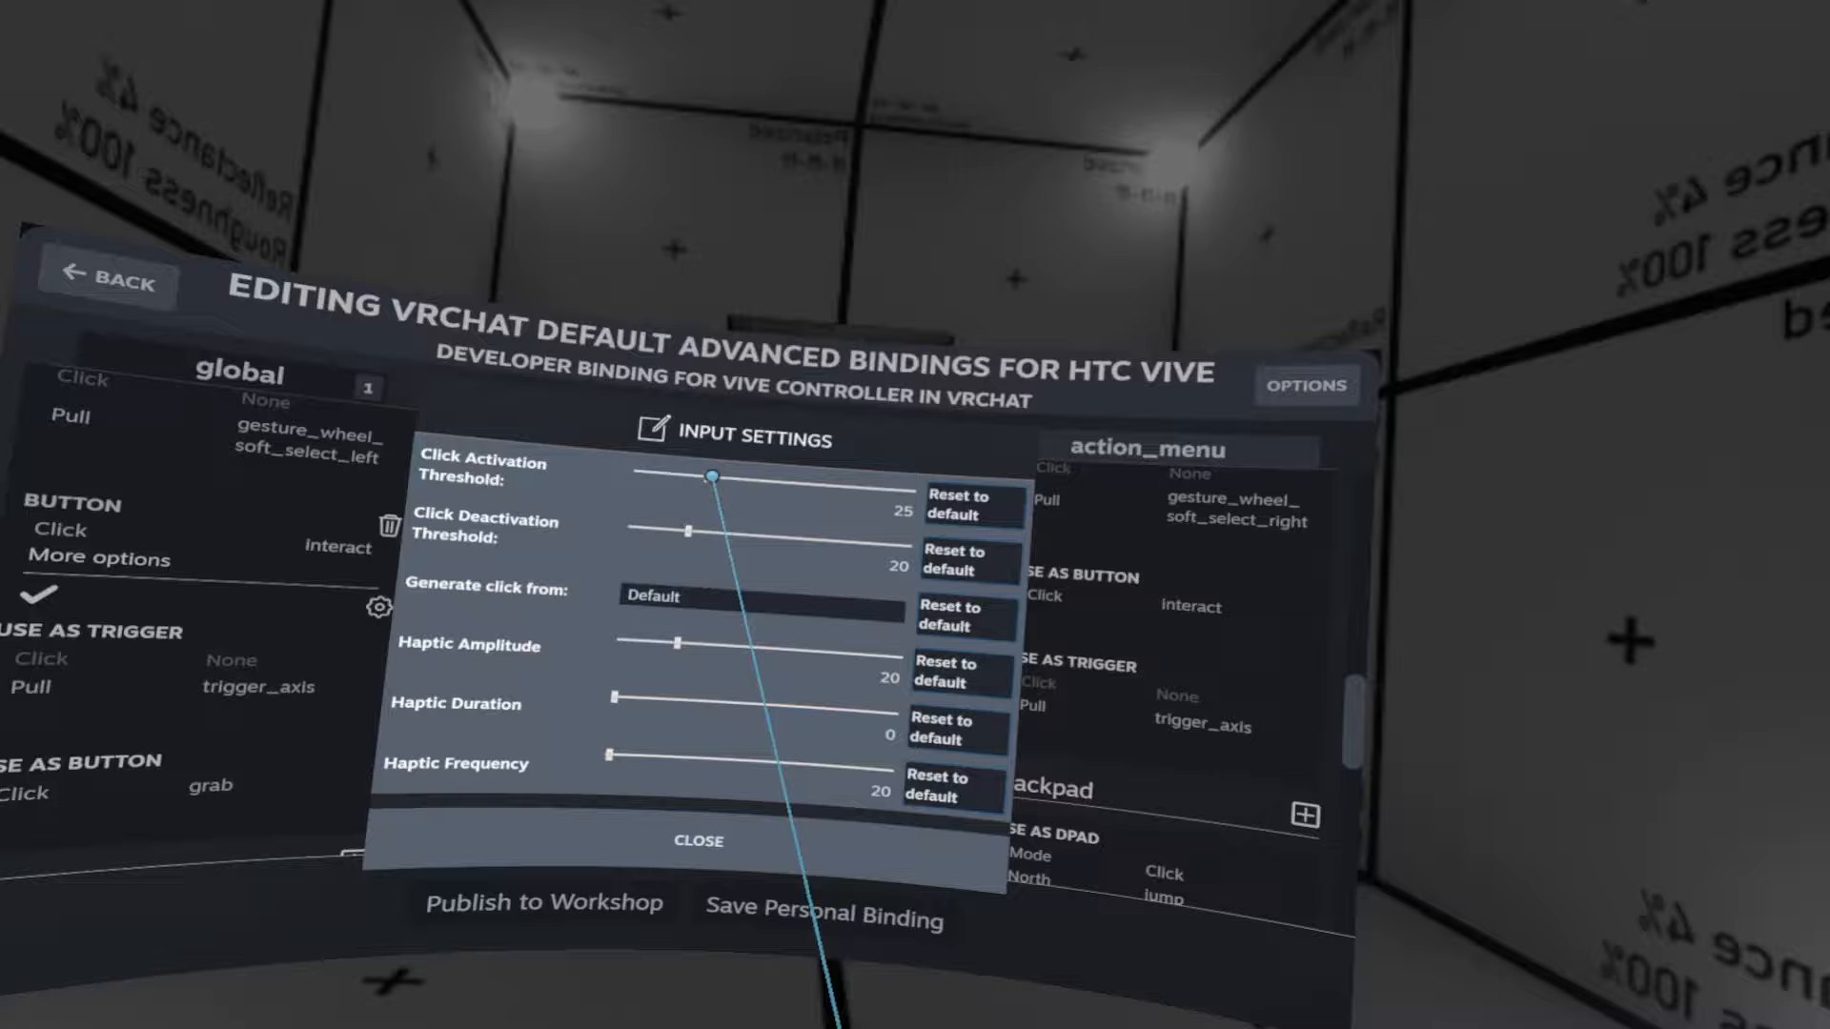
Raise the trigger's click activation threshold from 25 to 100 and close Input Settings.
drag(711, 476, 1062, 417)
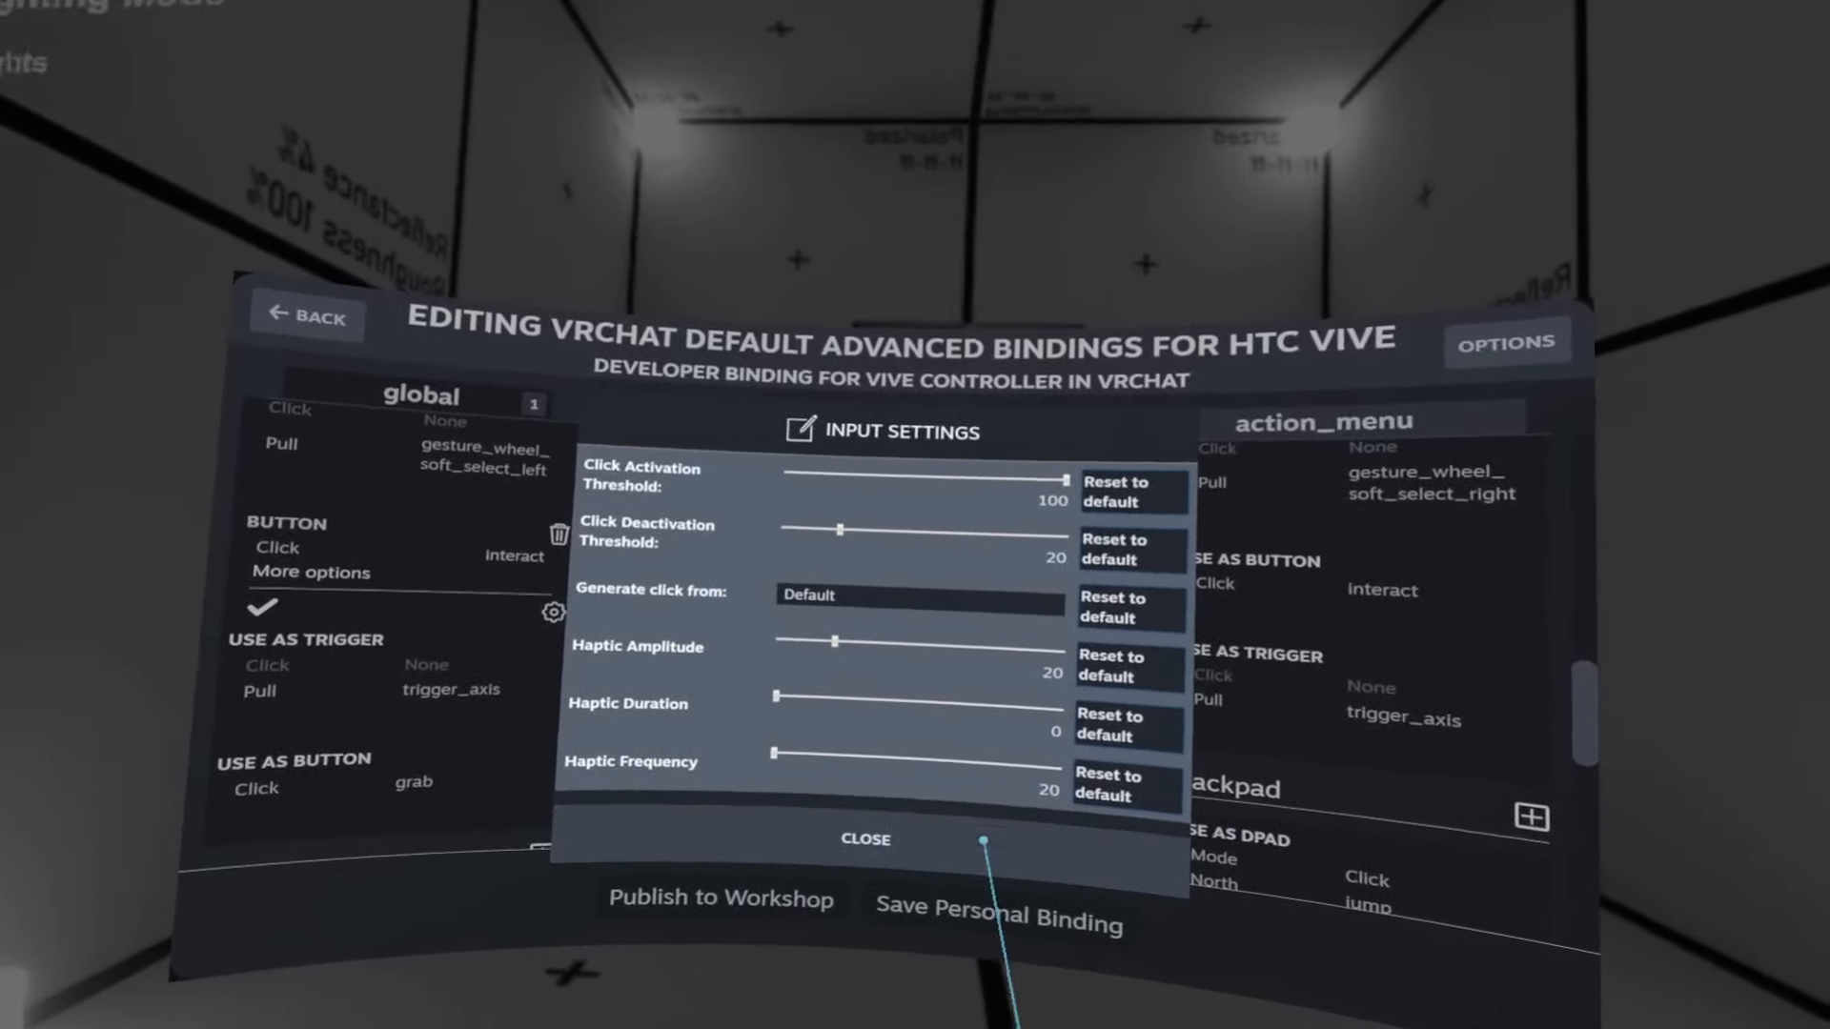
click(866, 839)
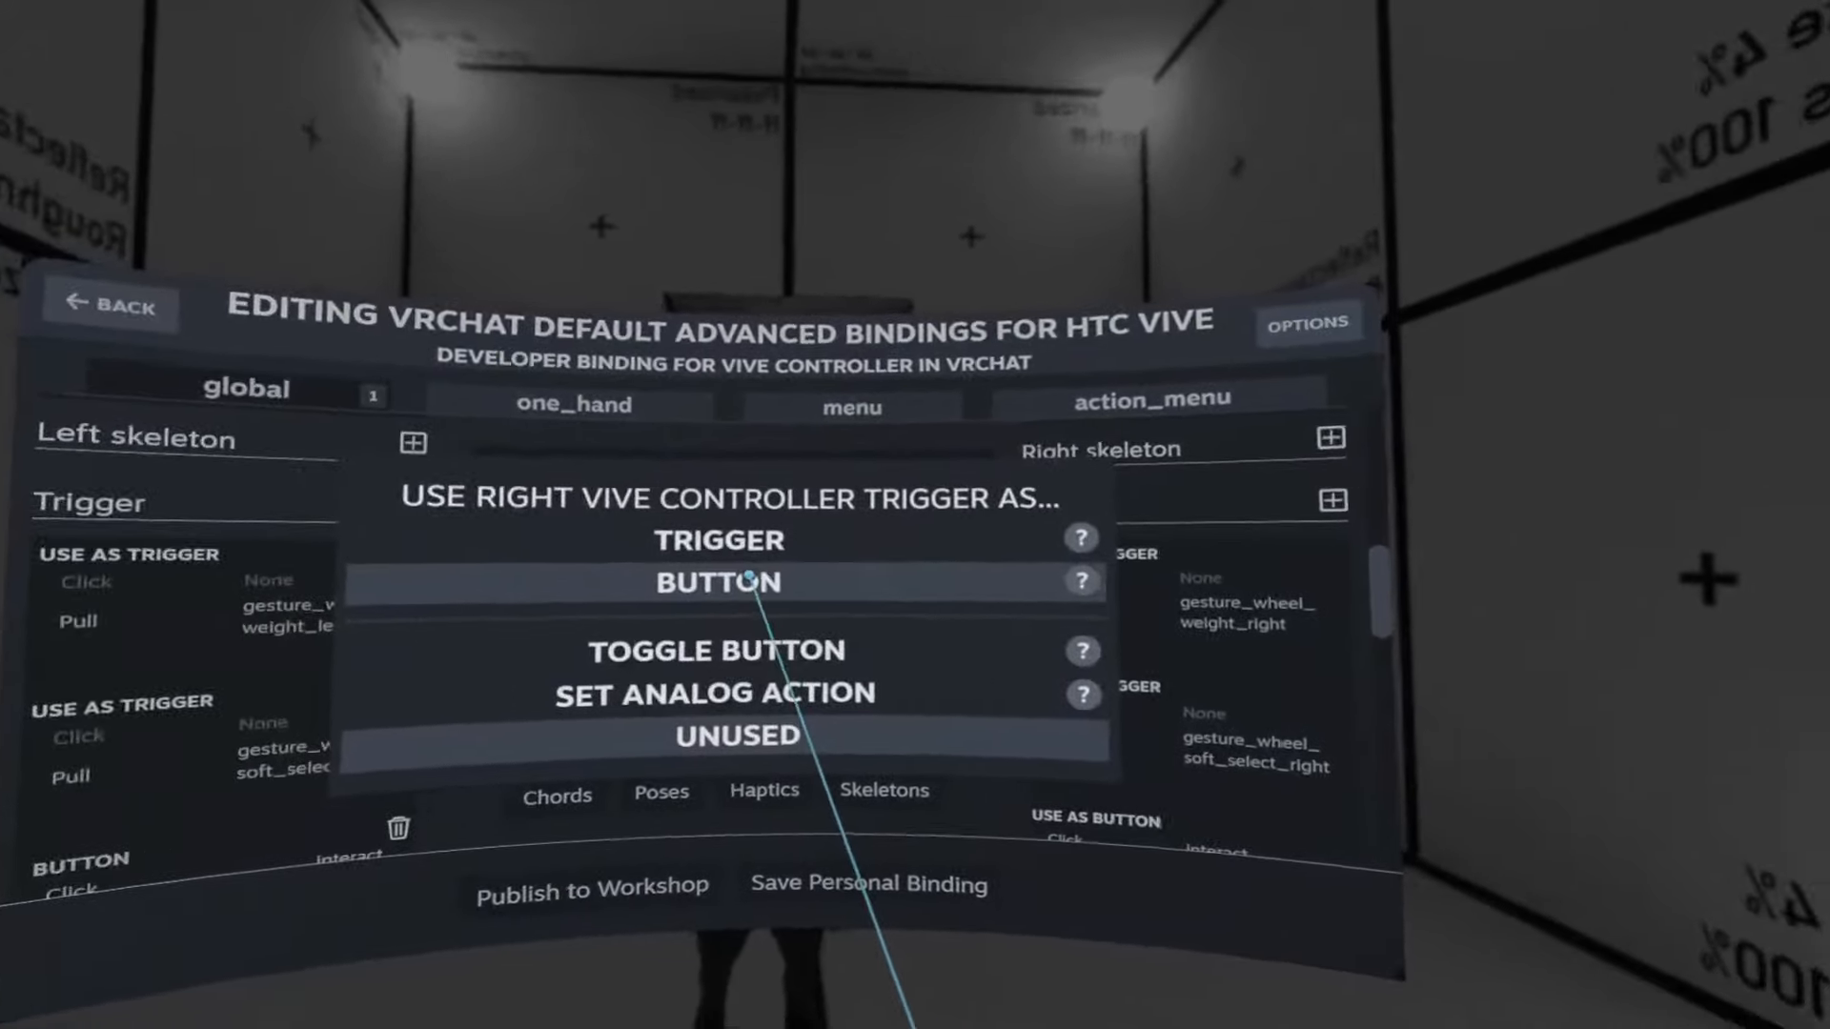
Use the right Vive controller's trigger as a Button.
click(718, 584)
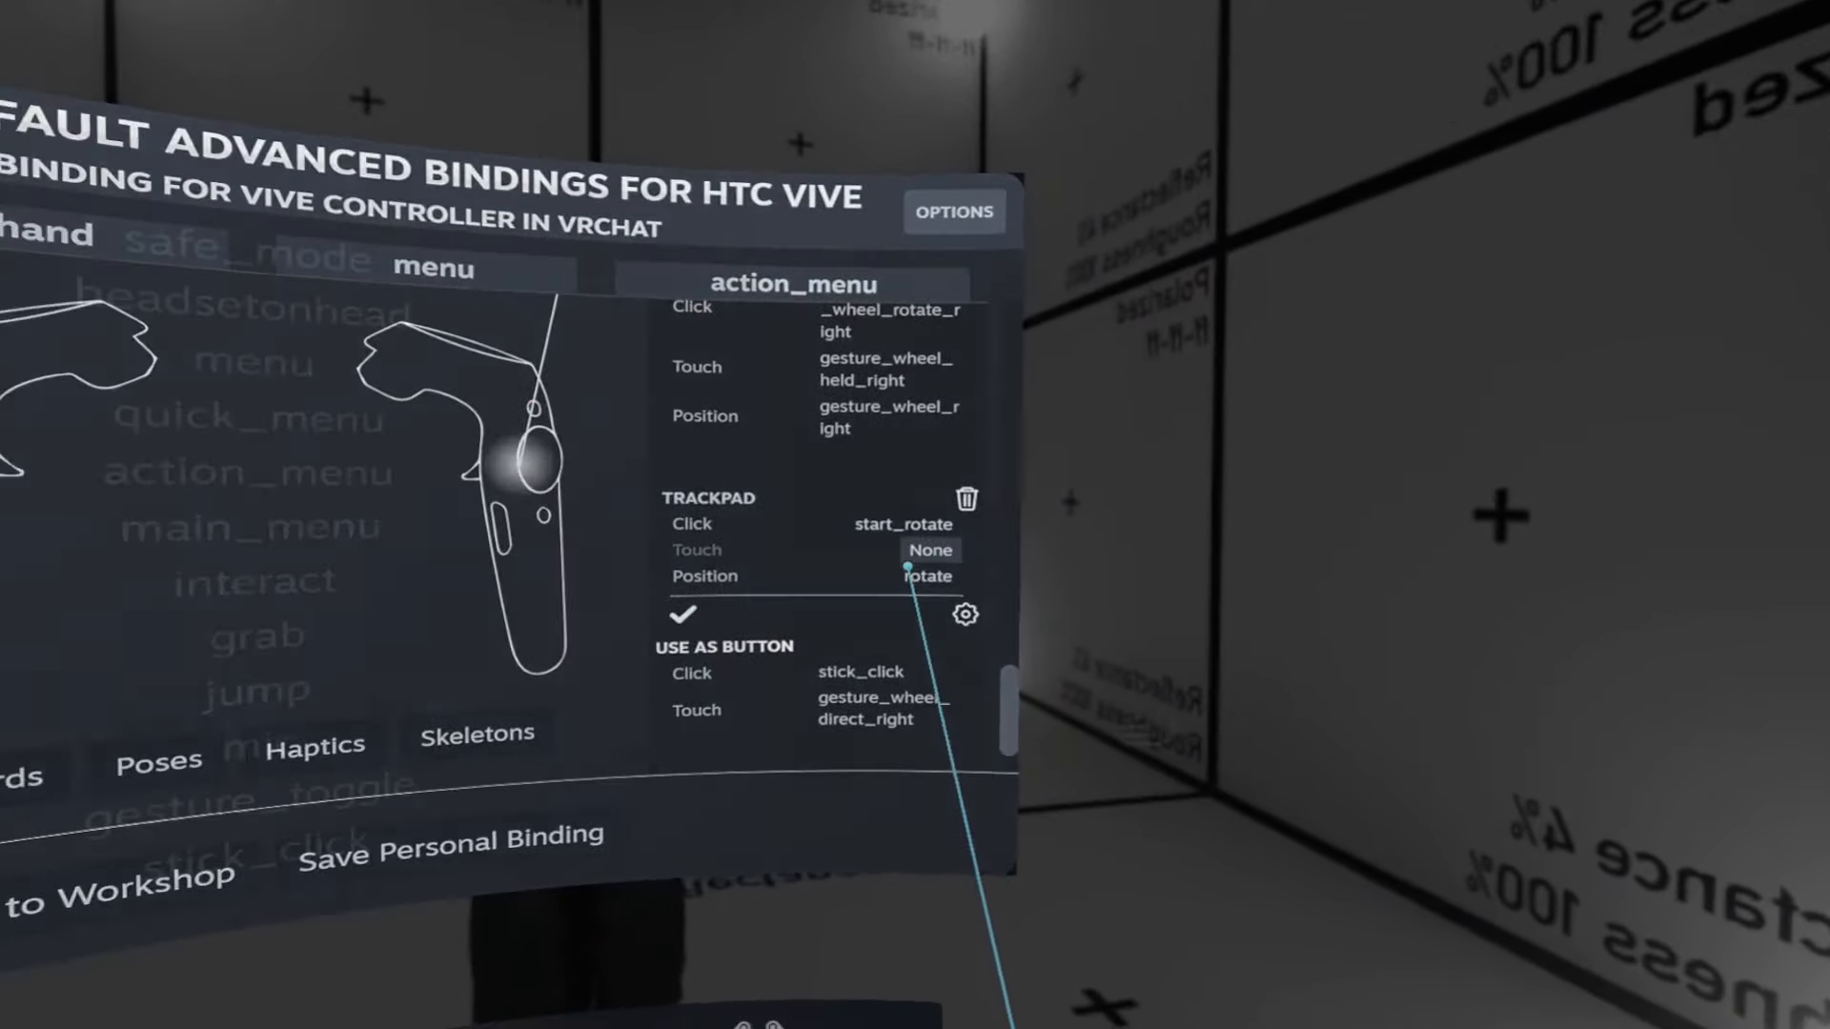
Show the action list for Touch on the right trackpad.
click(926, 576)
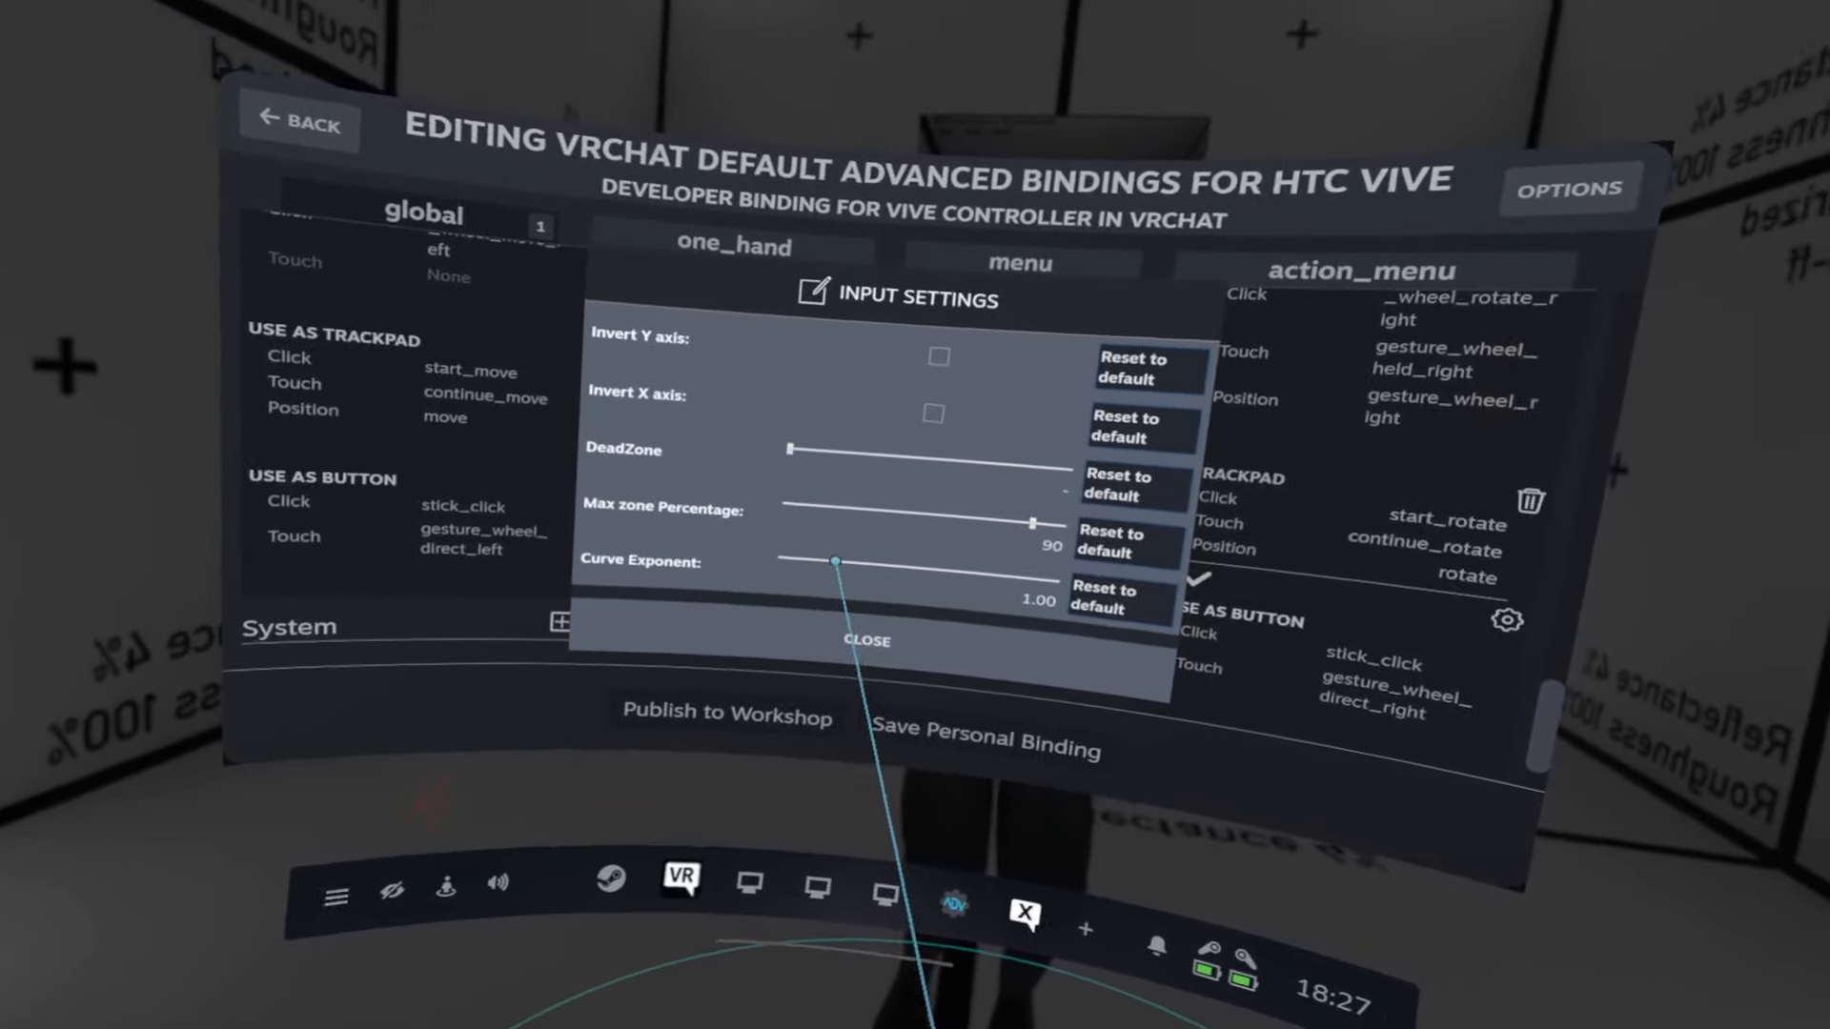
Lower the action_menu trackpad's curve exponent from 1.00 to 0.70.
drag(835, 560, 736, 573)
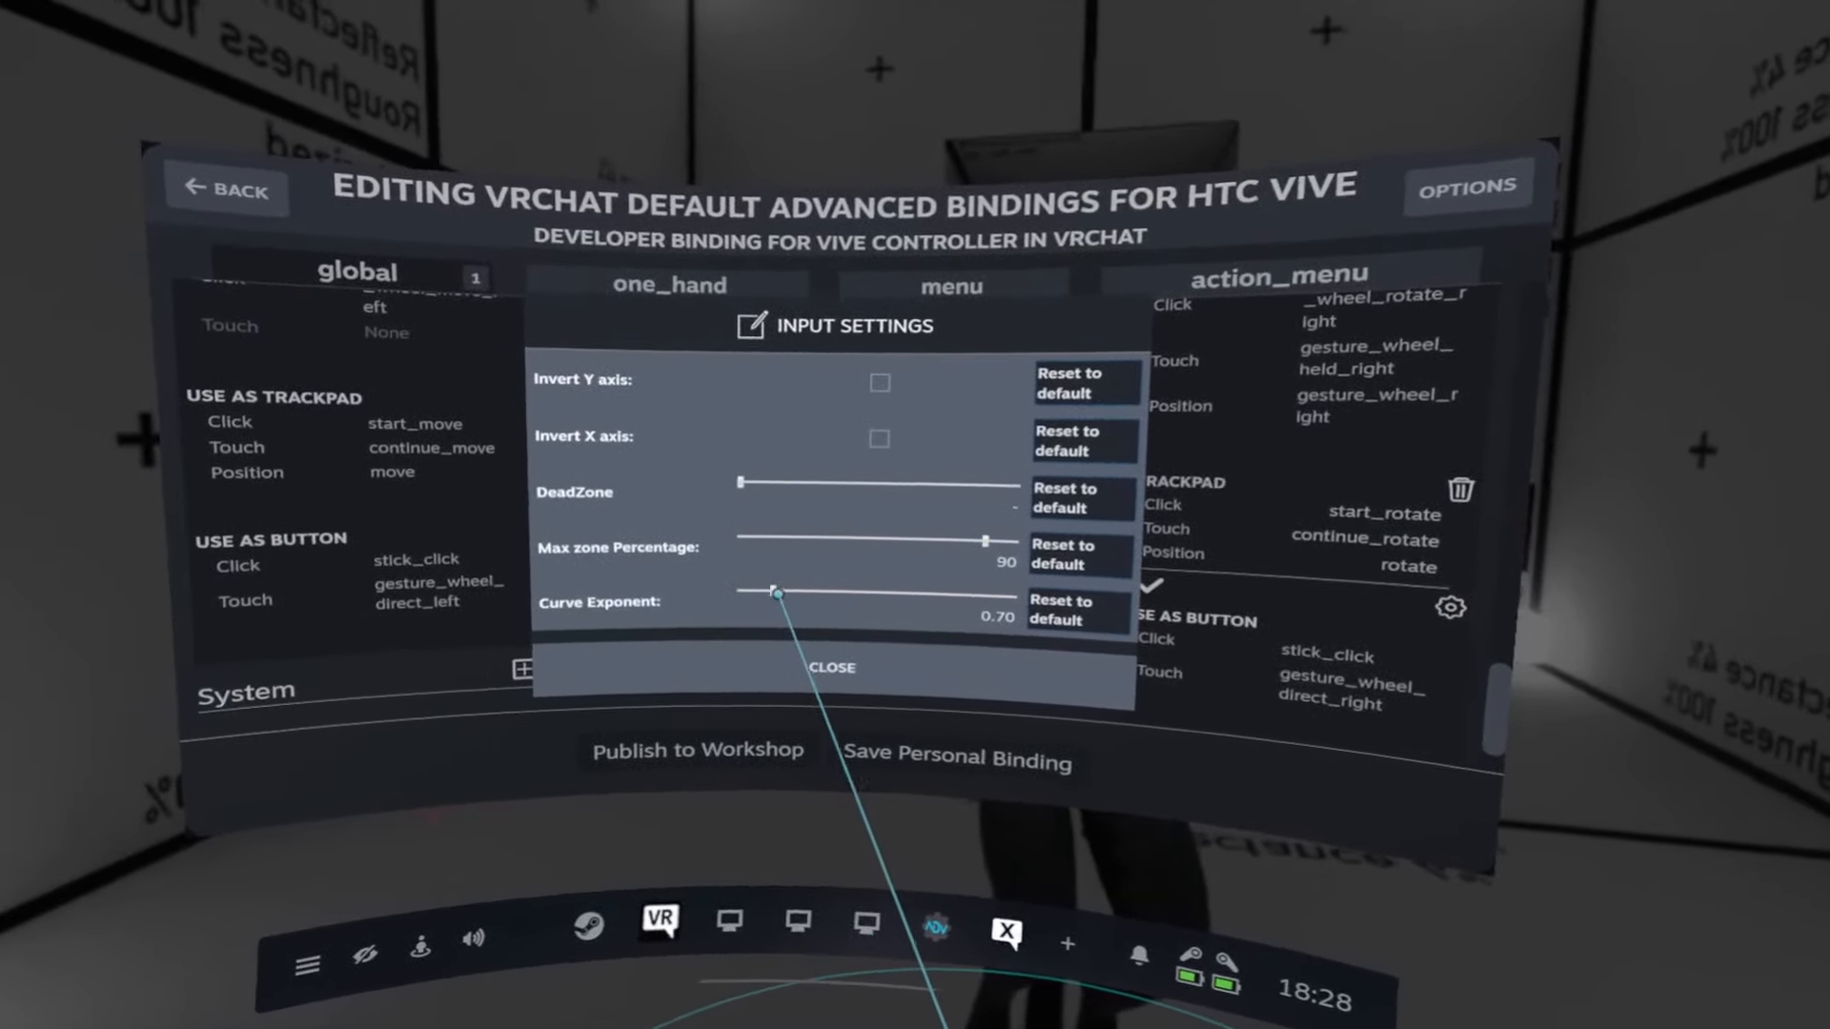
Lower the trackpad curve exponent to 0.50 and close Input Settings to save the bindings.
drag(775, 591, 700, 599)
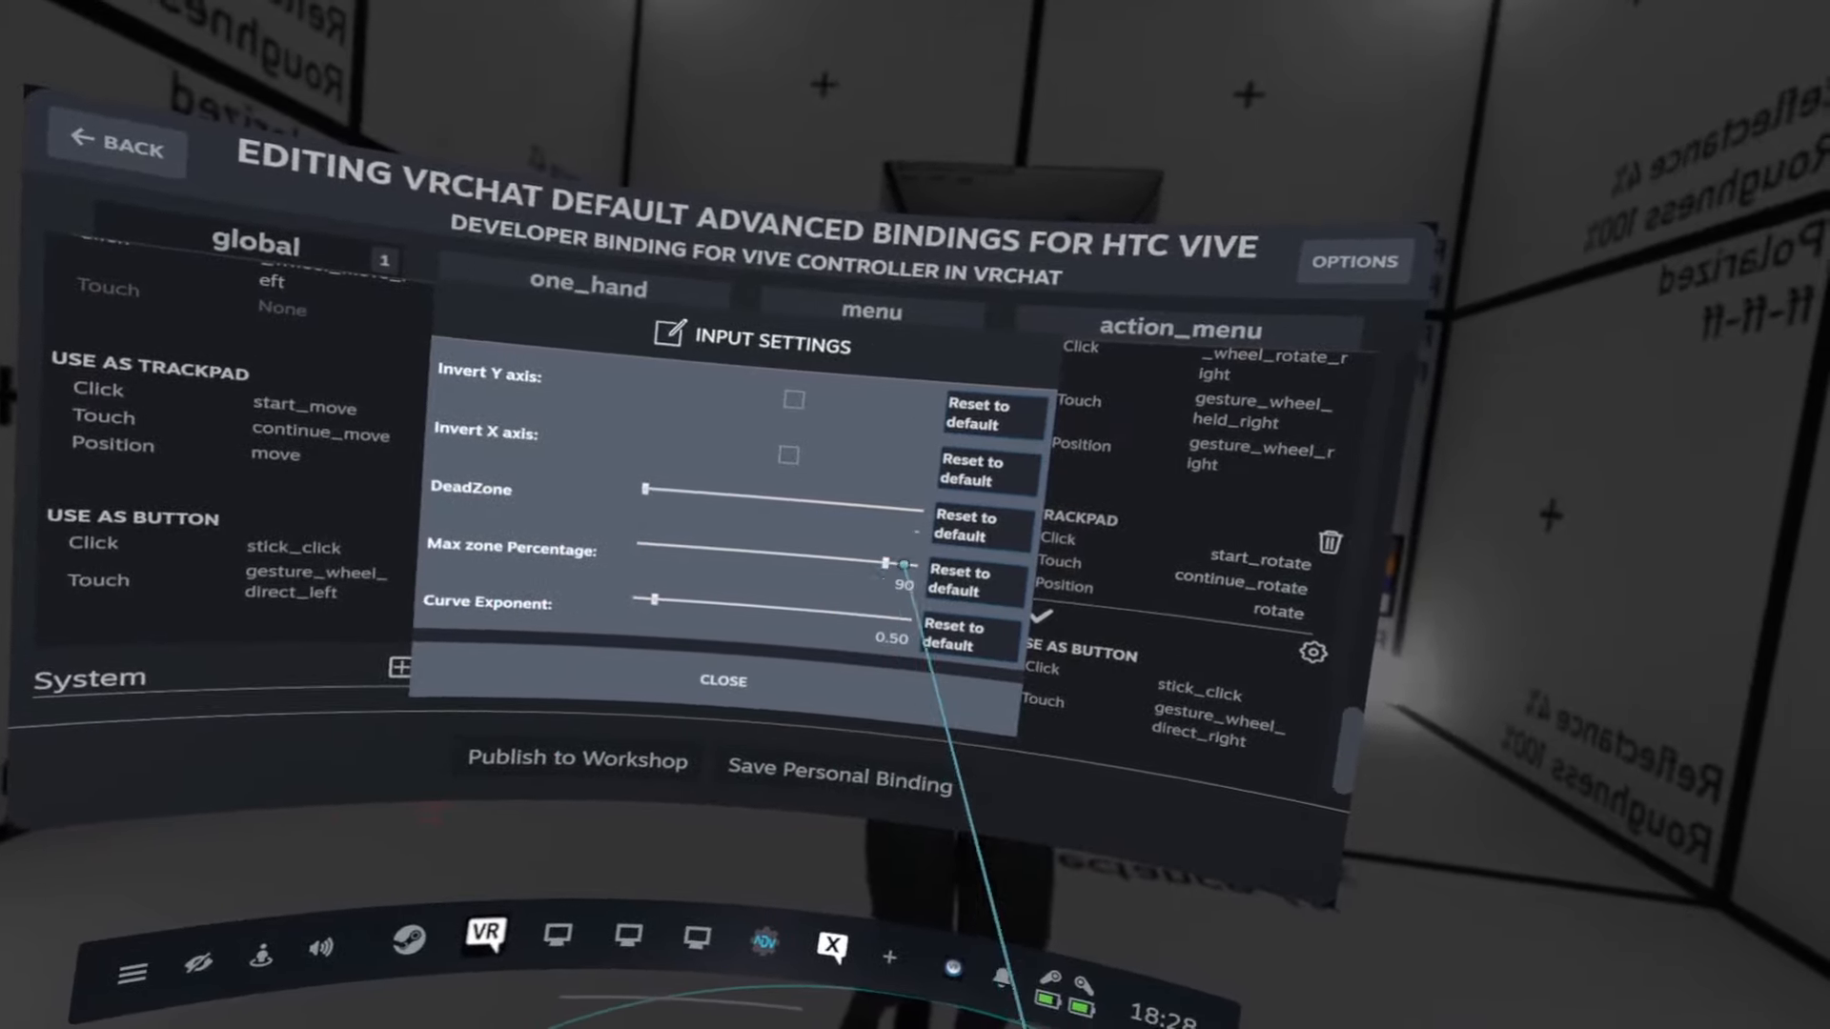
click(722, 680)
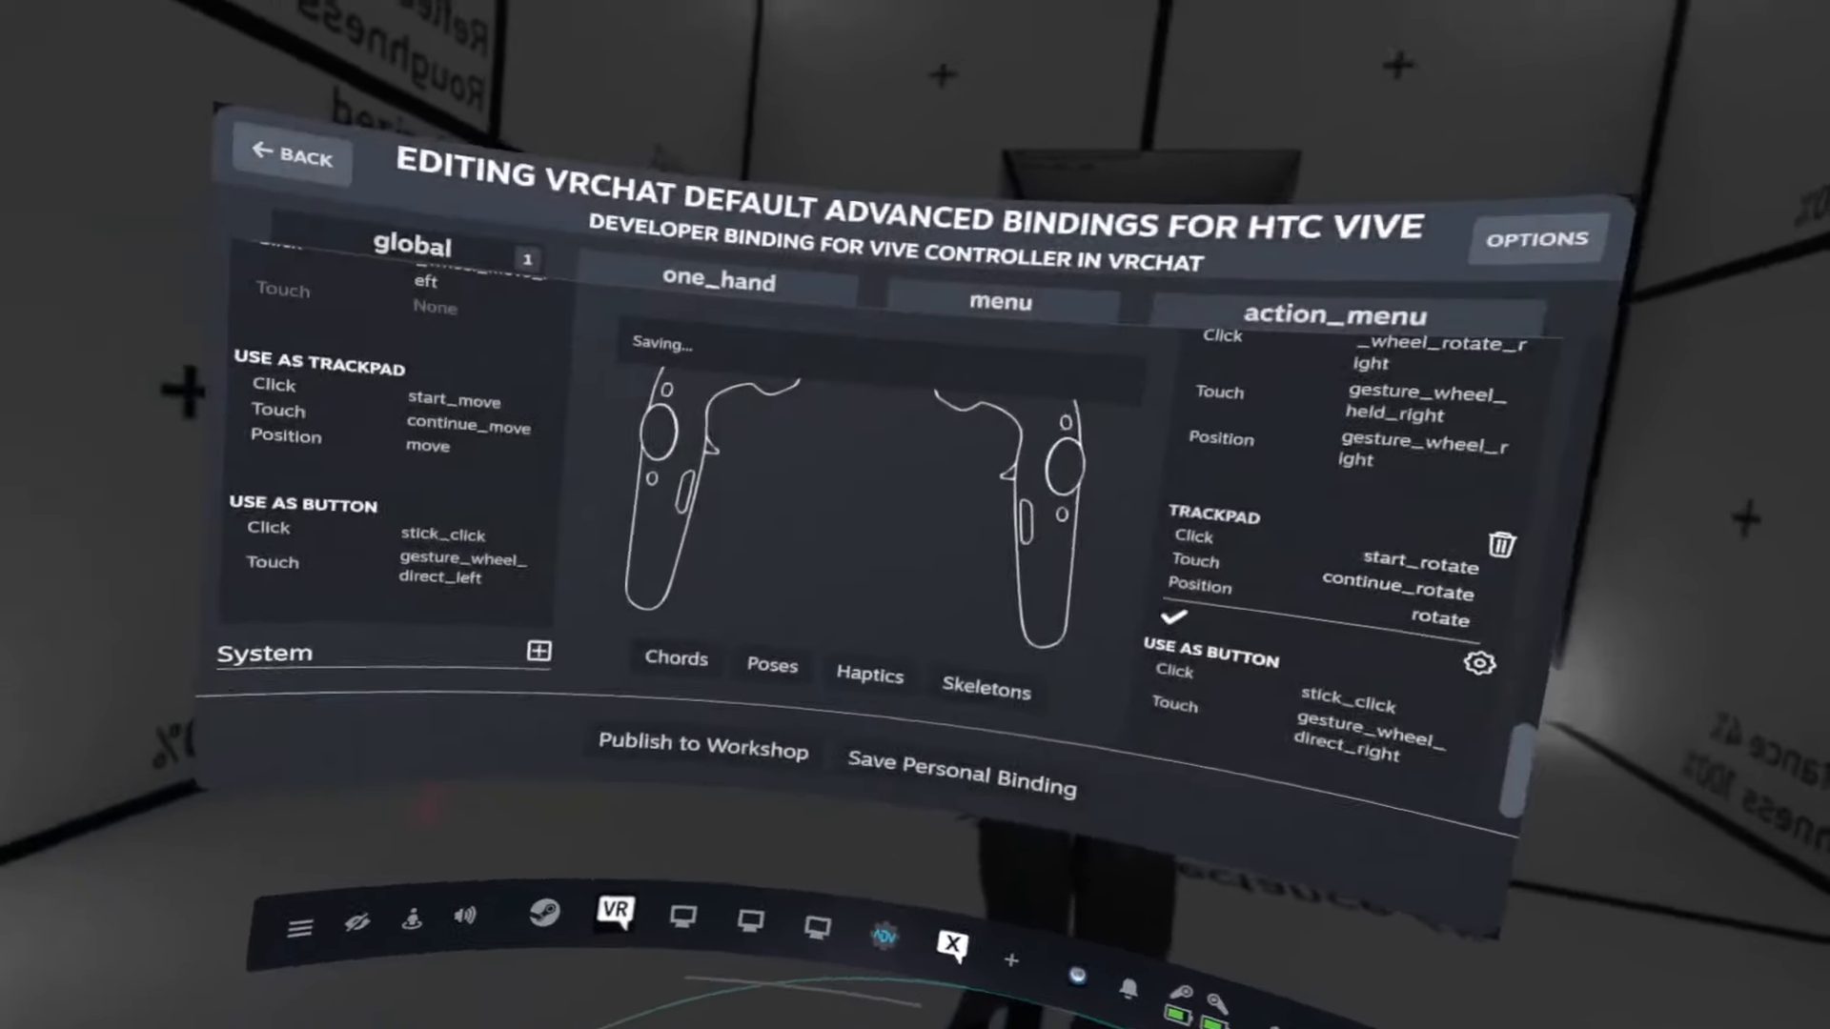